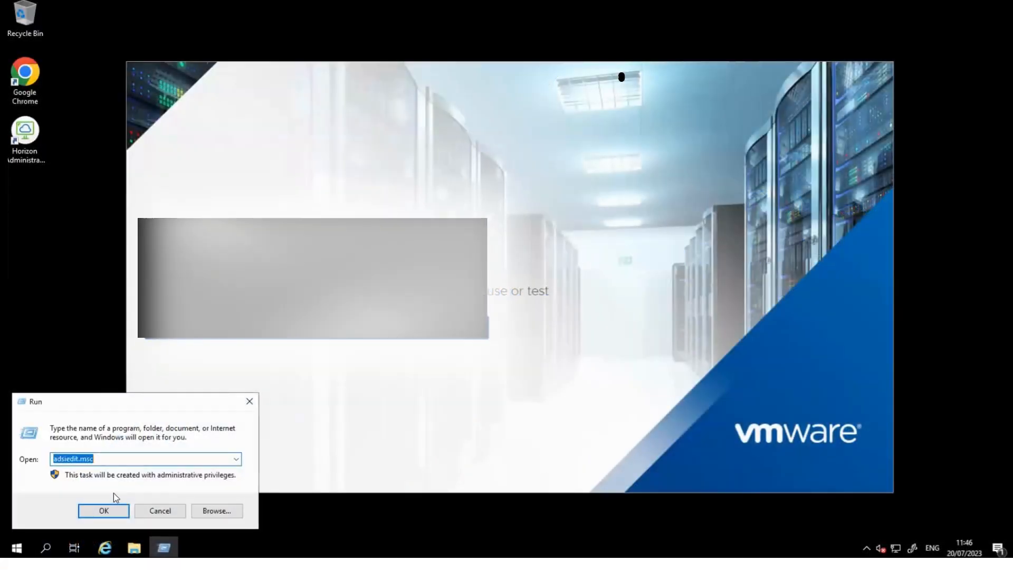
Launch mmc and add the Certificates snap-in for the Local Computer account.
left_click(103, 510)
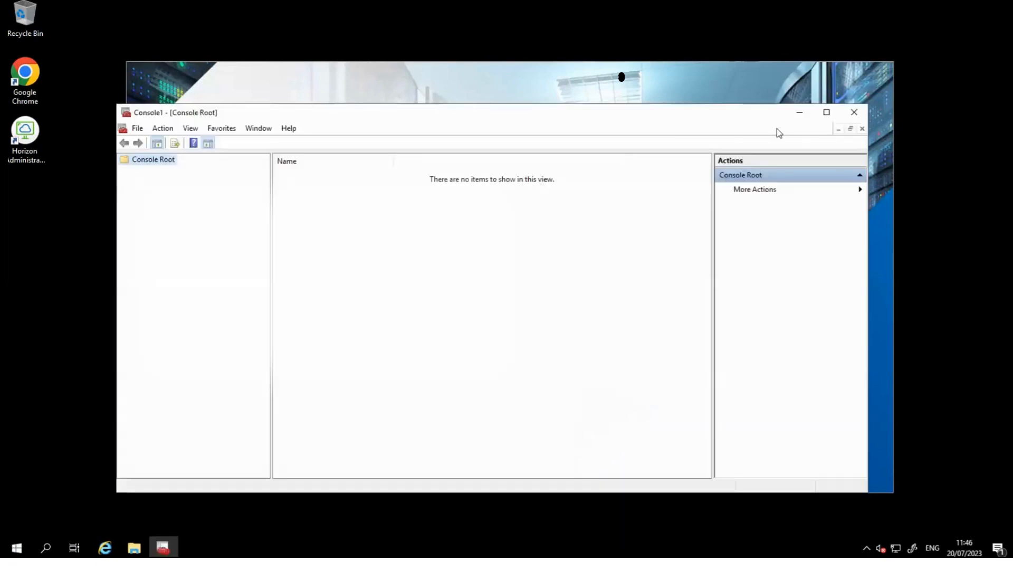
left_click(138, 127)
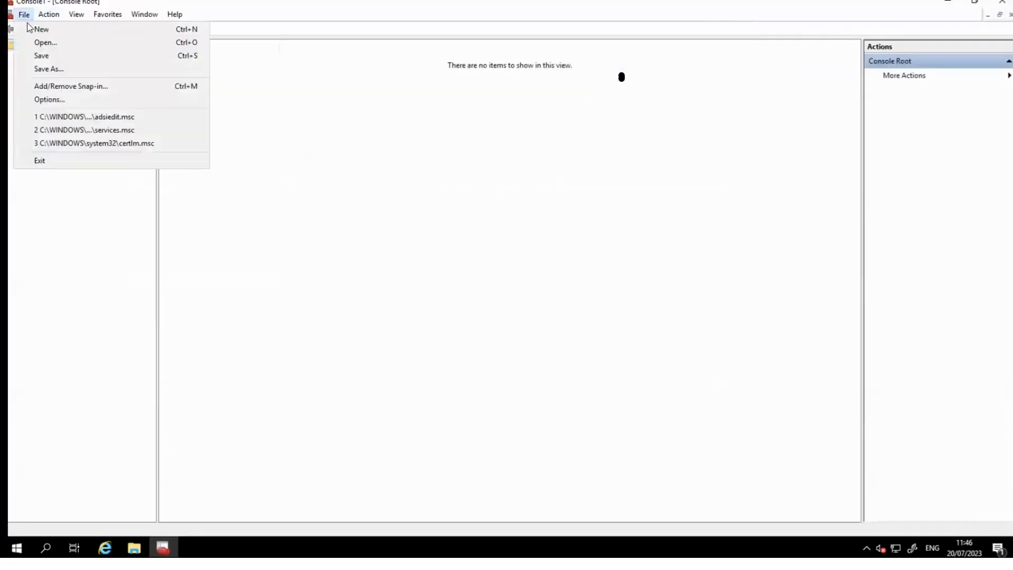
left_click(70, 86)
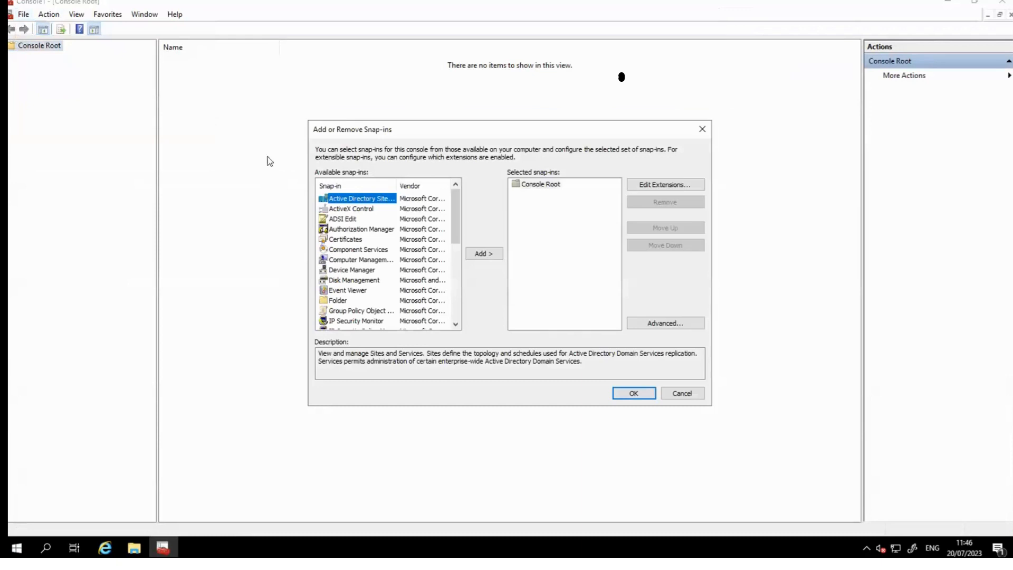
left_click(484, 253)
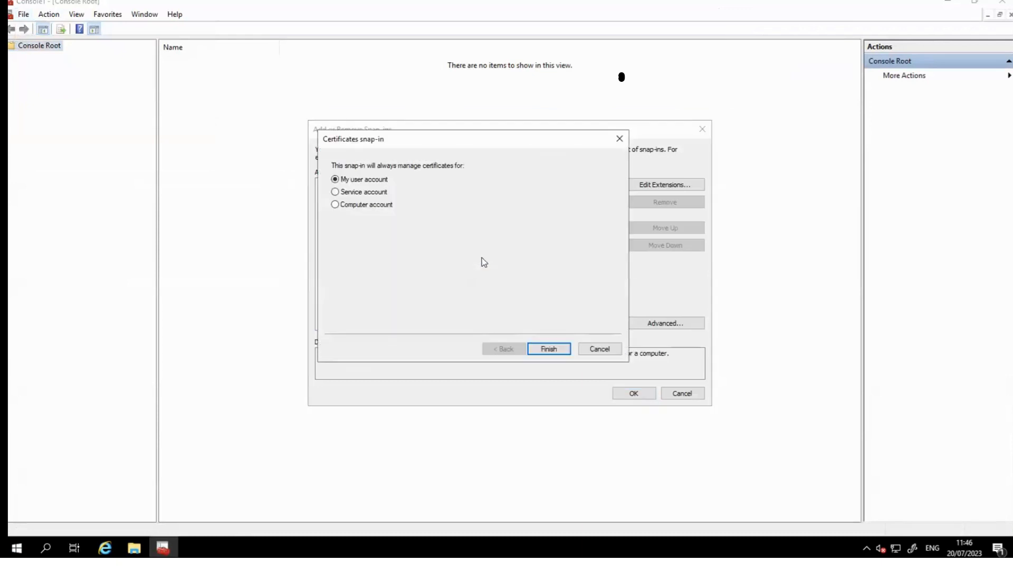
left_click(335, 204)
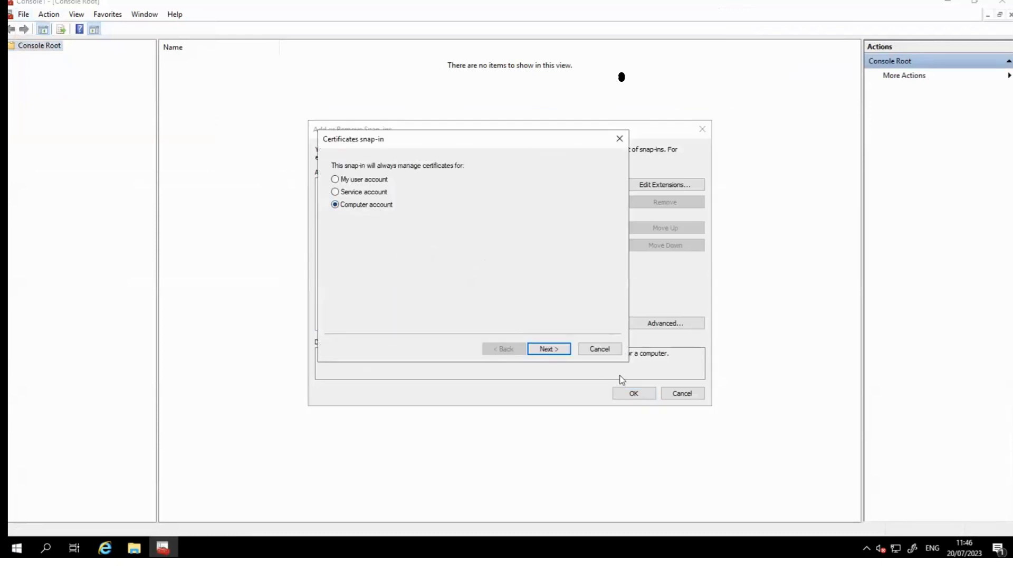
left_click(548, 349)
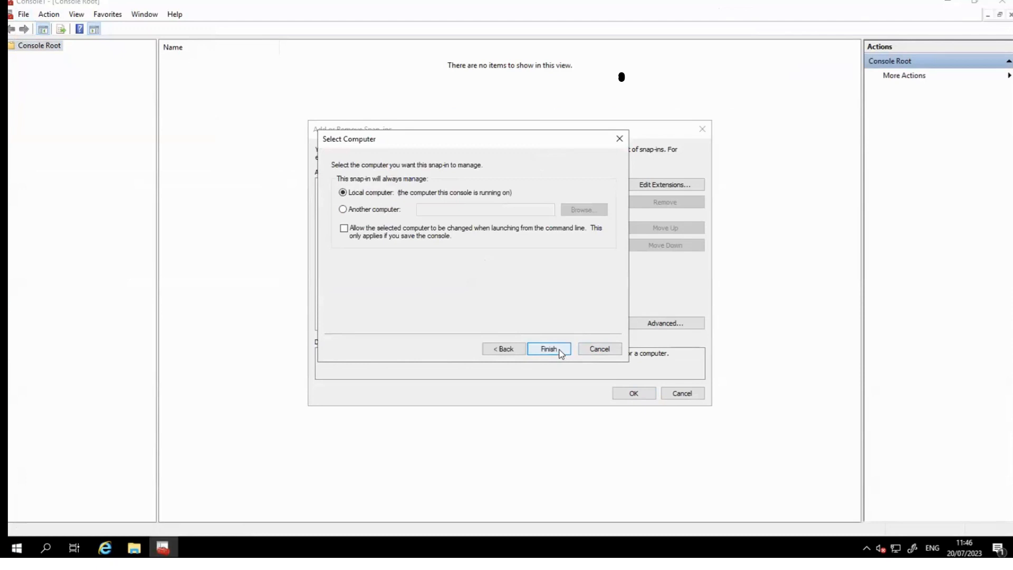
left_click(548, 349)
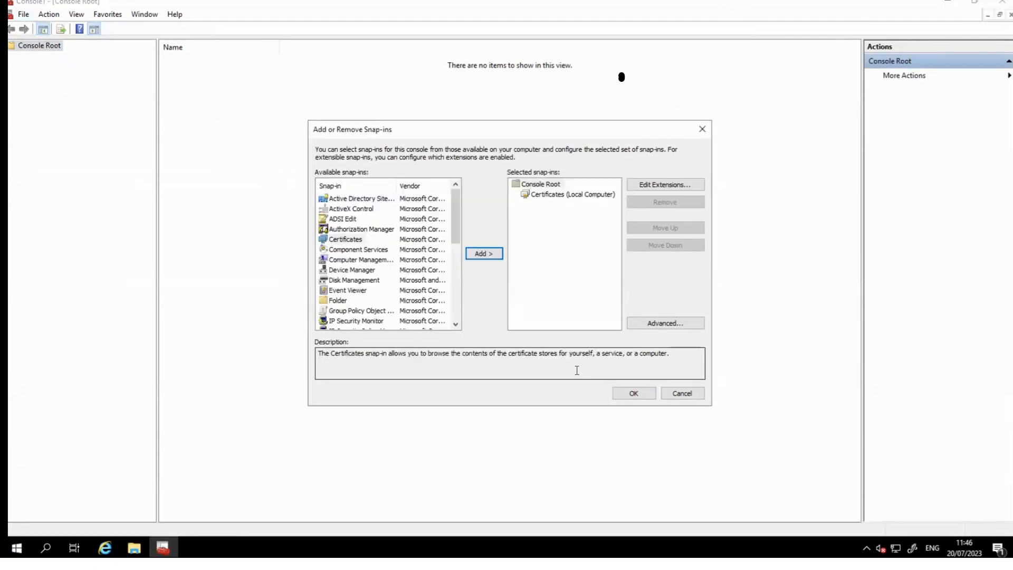
left_click(633, 392)
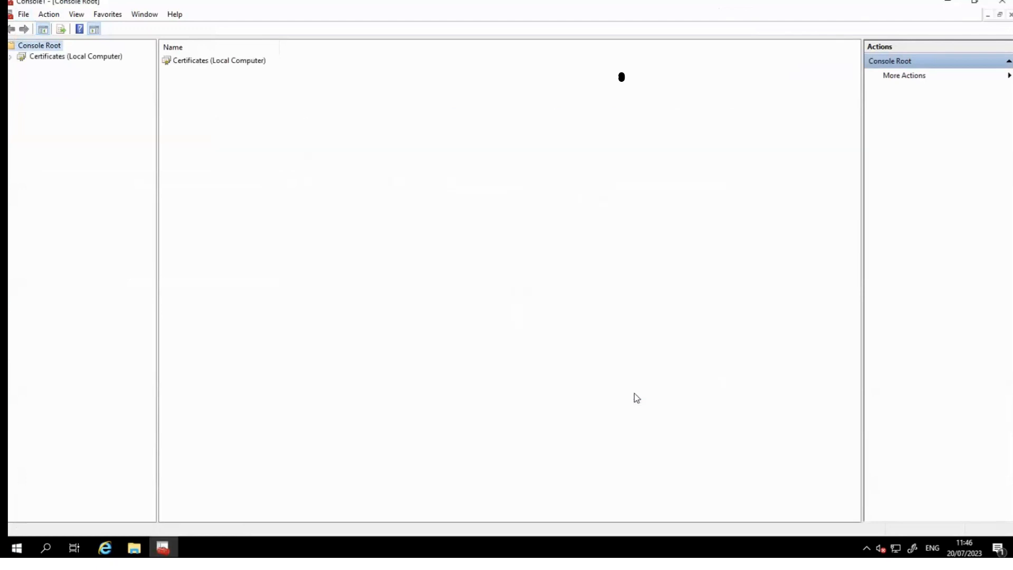
mouse_move(626, 414)
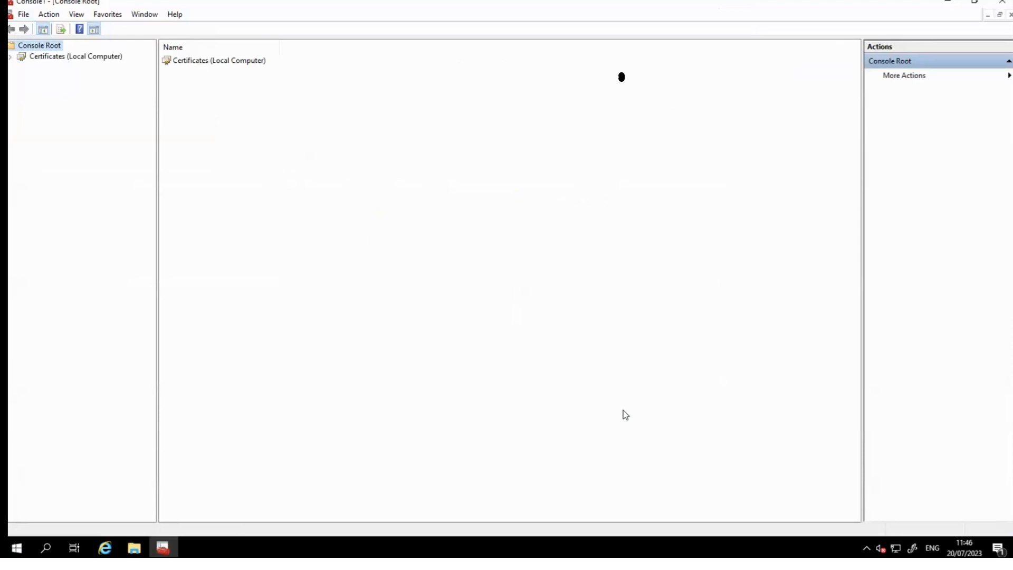
mouse_move(619, 415)
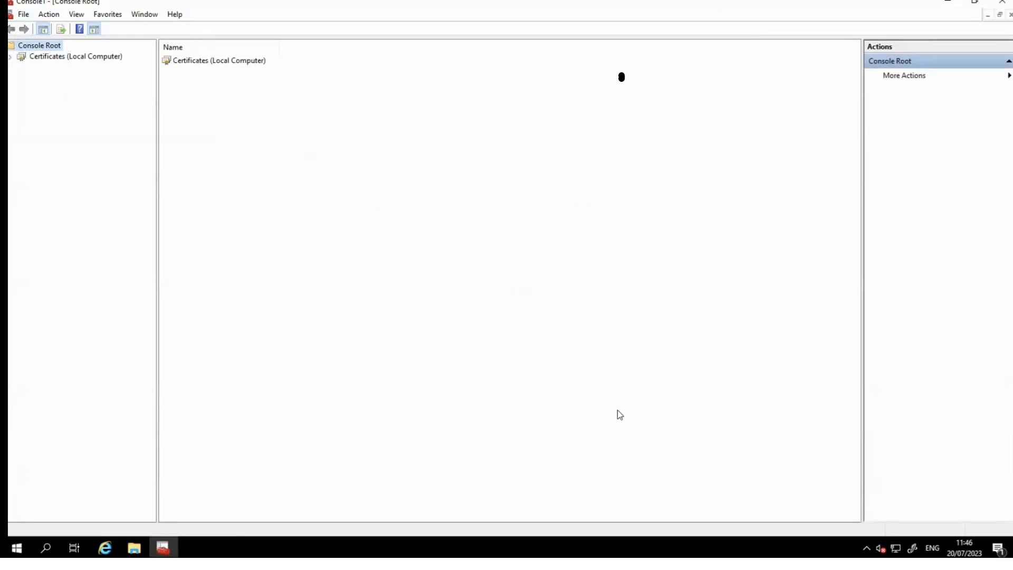
Expand Certificates (Local Computer) > Personal and select the *.gsslabs.org certificate.
left_click(10, 57)
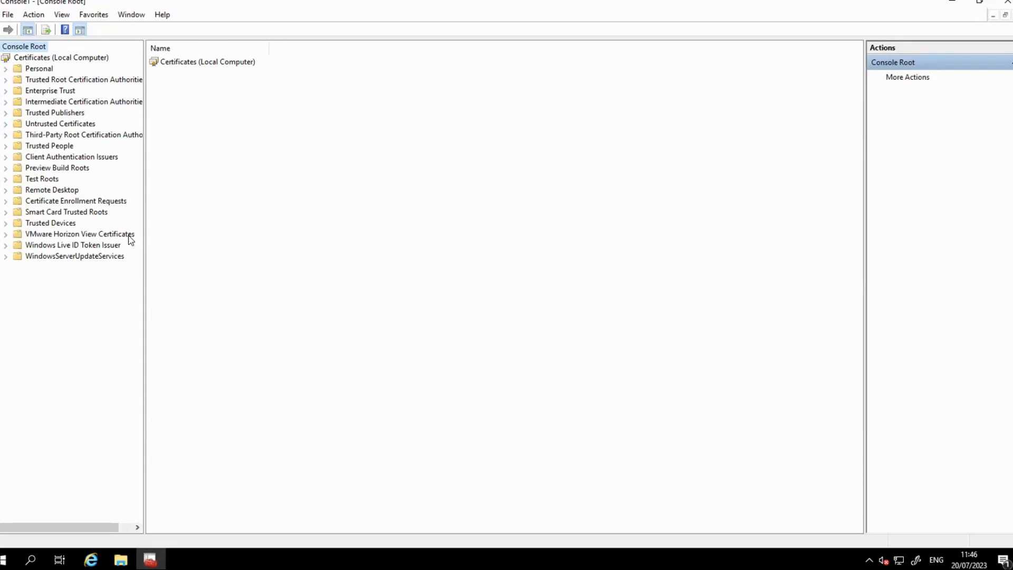
mouse_move(141, 198)
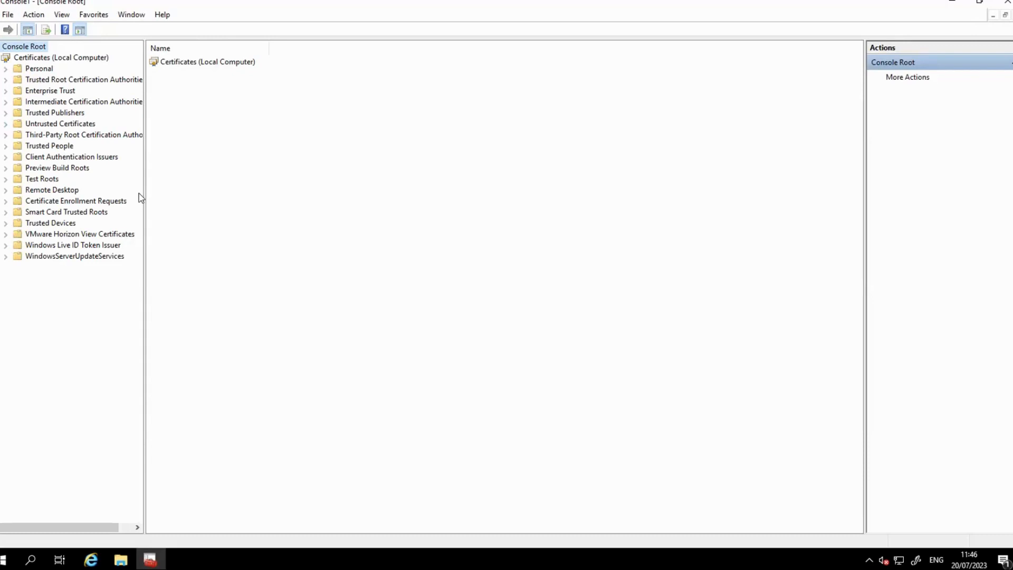
mouse_move(9, 73)
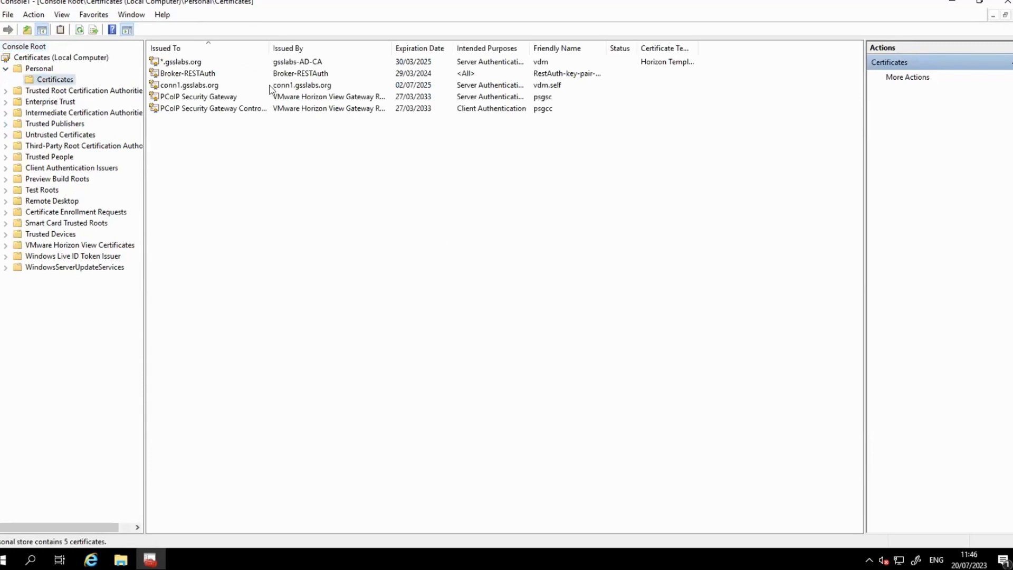
left_click(189, 85)
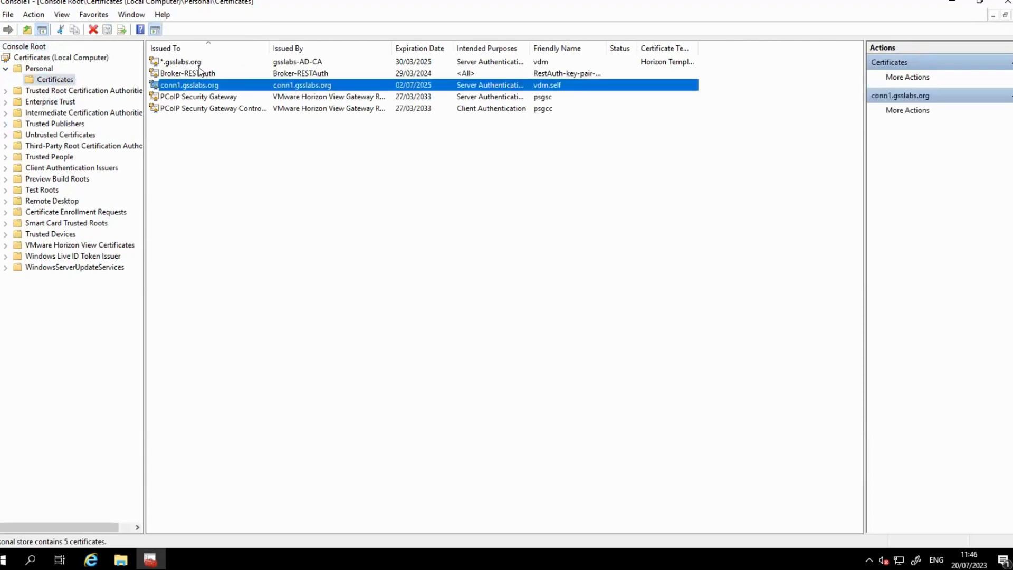
left_click(179, 61)
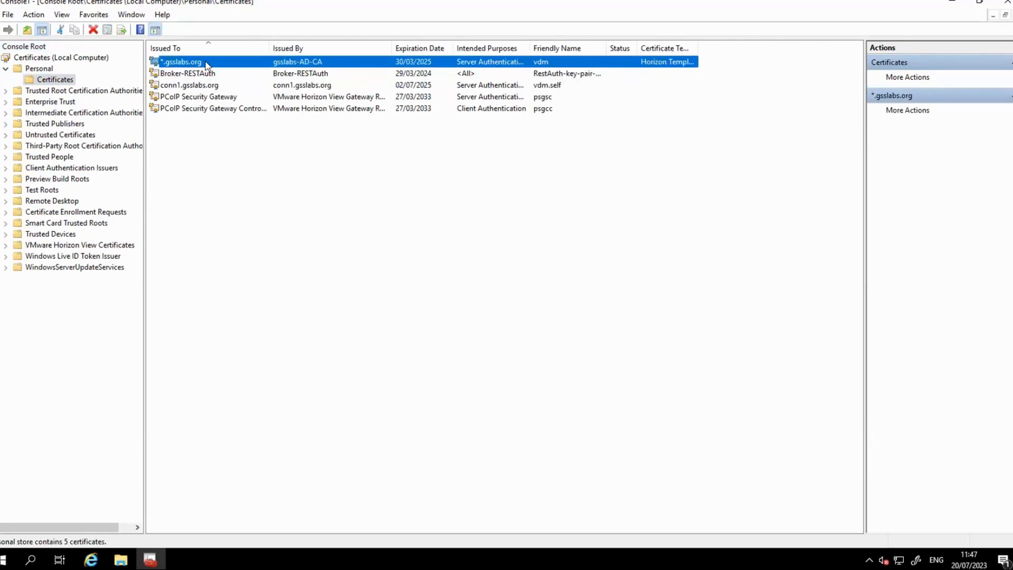
View the *.gsslabs.org certificate's Details tab, then start exporting it with its private key.
double_click(179, 61)
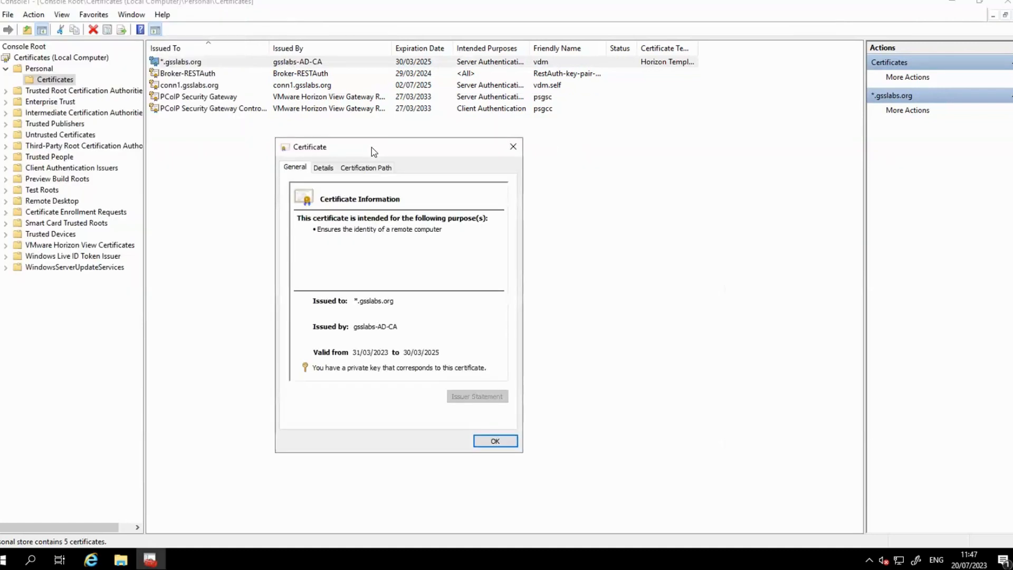
left_click(323, 167)
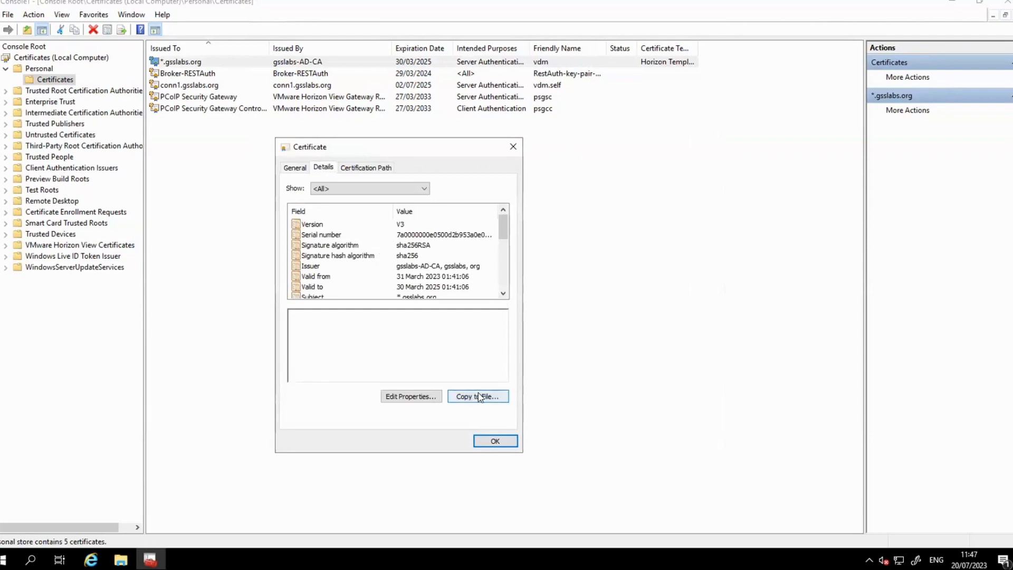
left_click(477, 396)
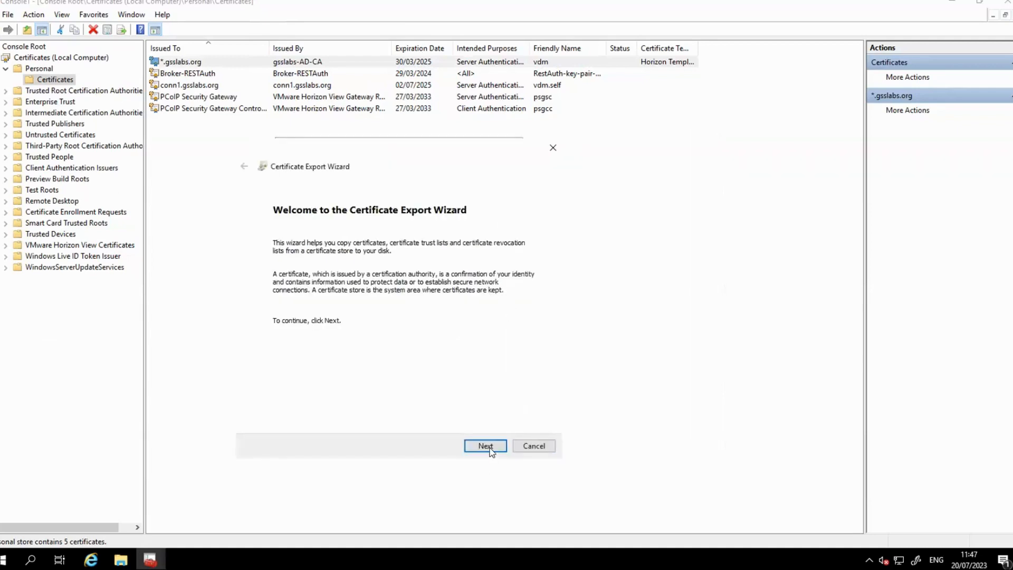
left_click(486, 446)
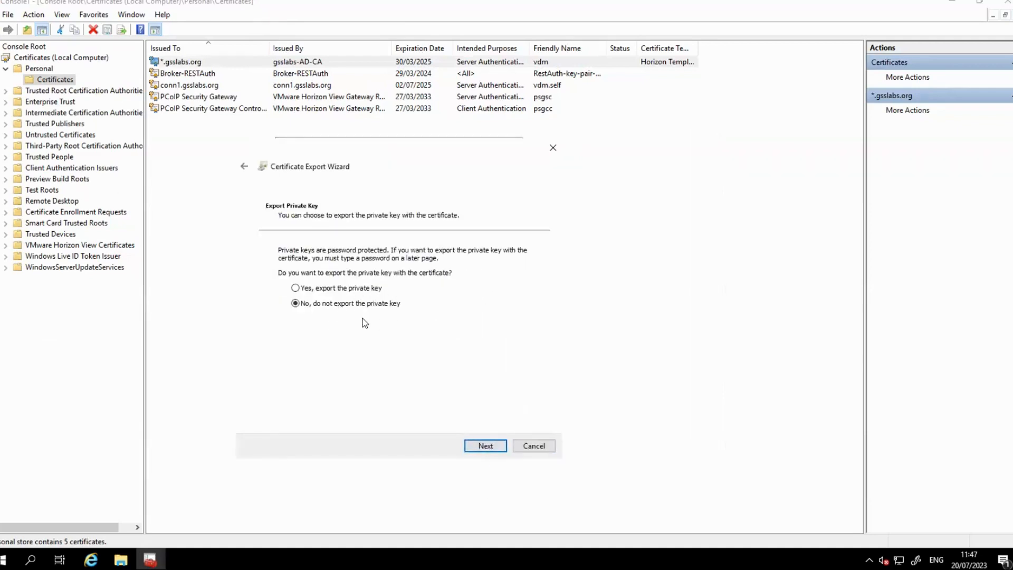
mouse_move(366, 293)
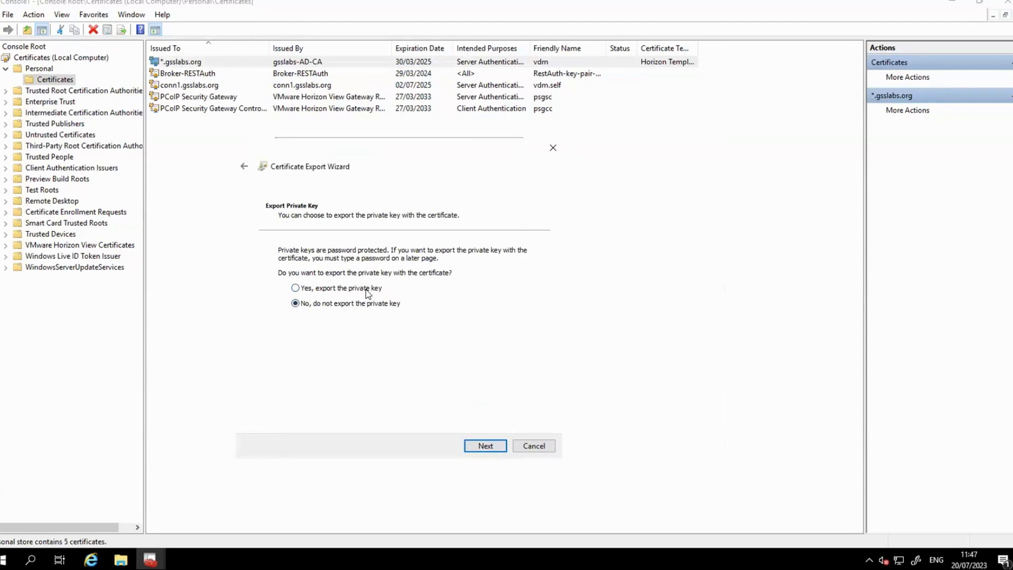
left_click(296, 287)
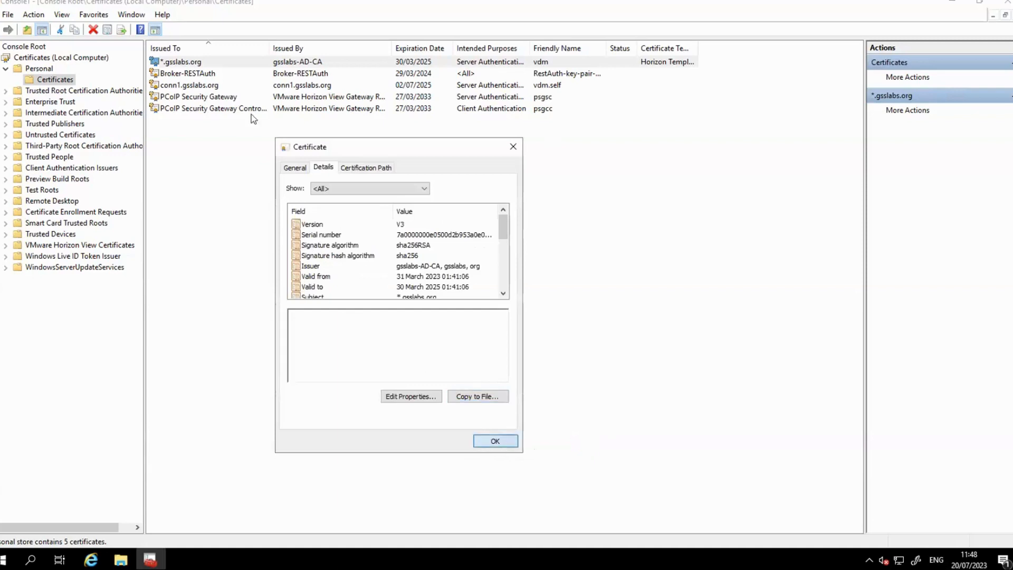
Export *.gsslabs.org via All Tasks, choosing 'Yes, export the private key' to reach PFX options.
right_click(180, 62)
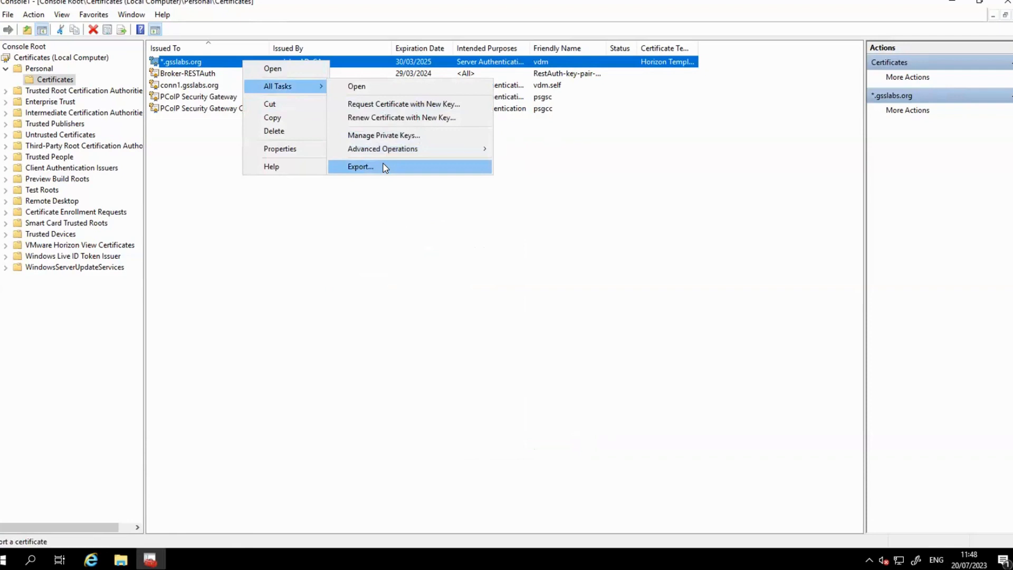
left_click(360, 167)
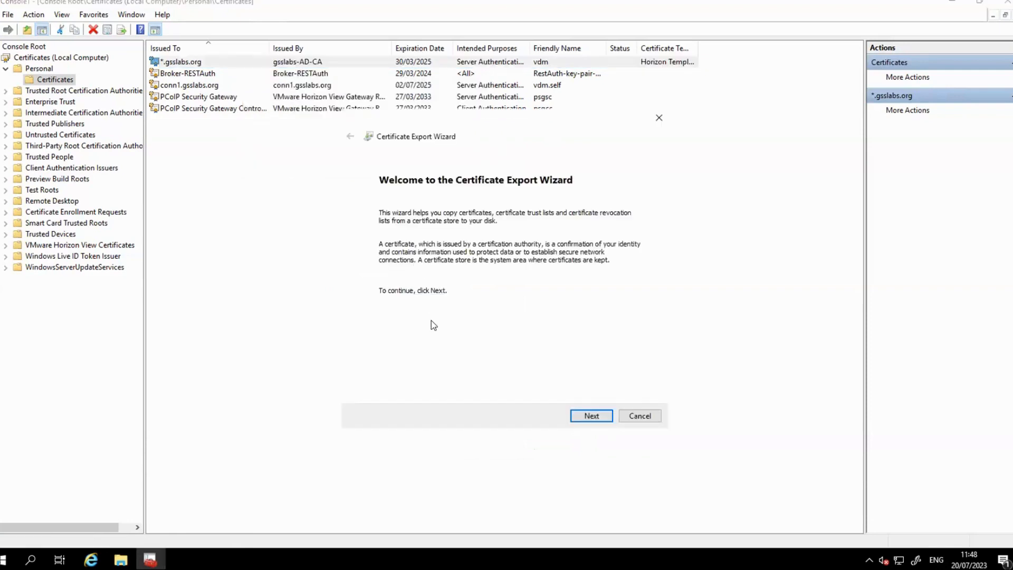
left_click(590, 415)
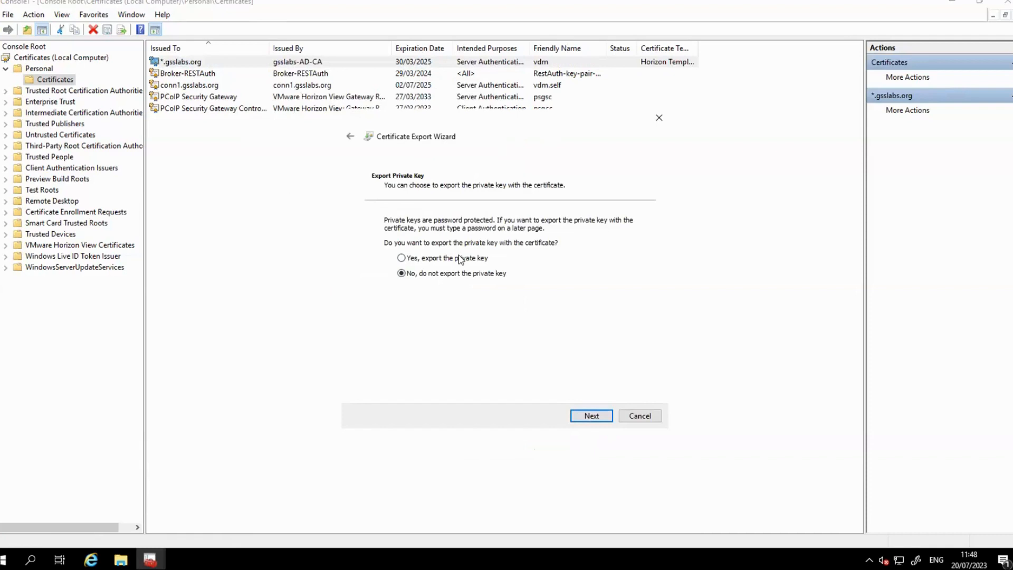
left_click(401, 258)
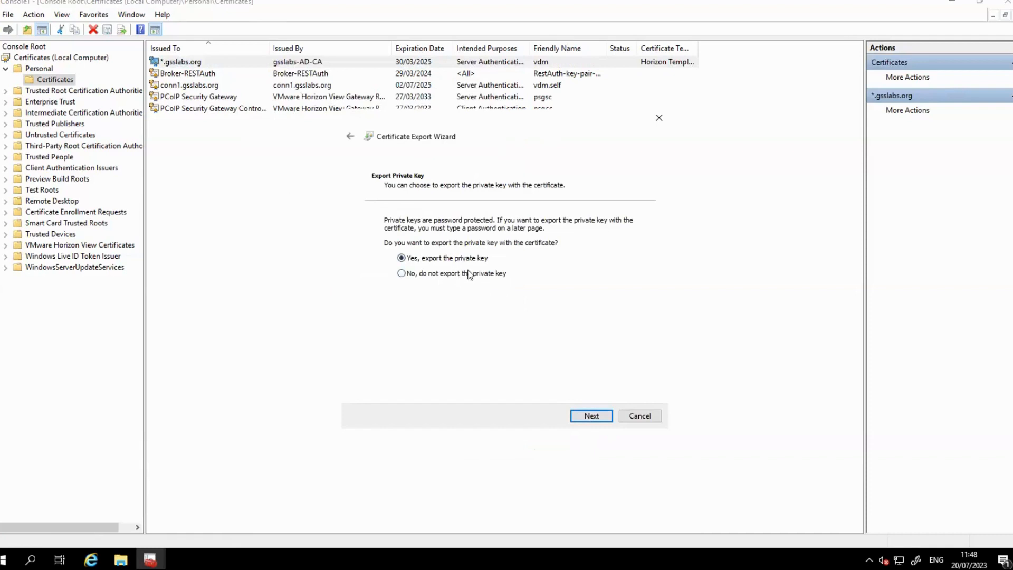
mouse_move(654, 356)
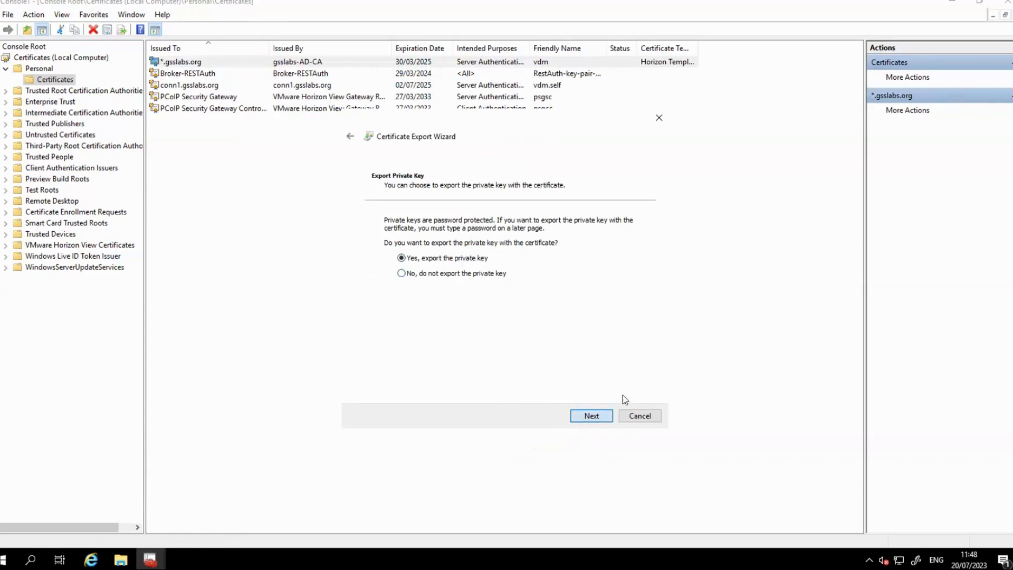
left_click(590, 415)
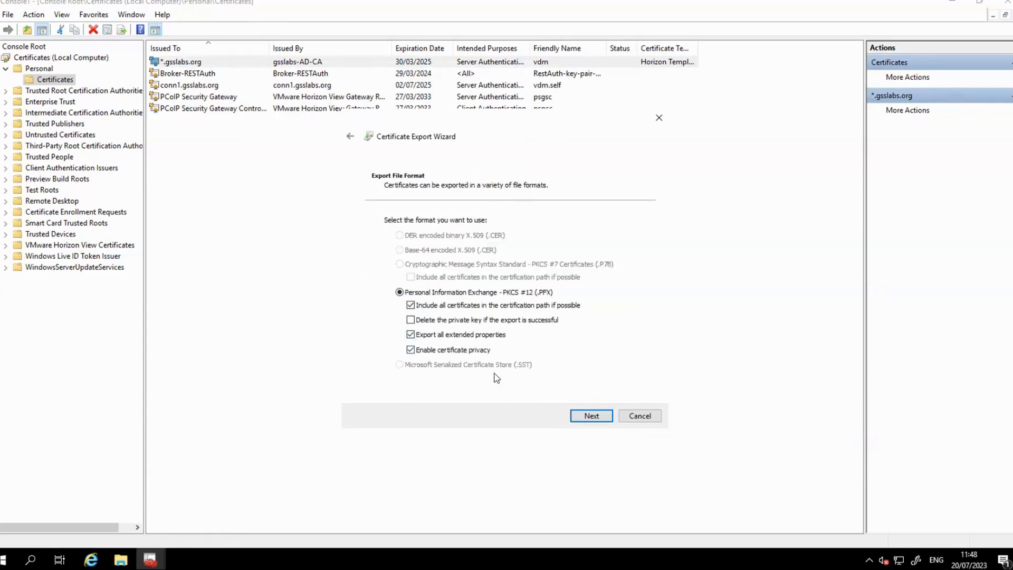
Accept the PKCS #12 format, set and confirm a password, then browse for the file name.
left_click(589, 415)
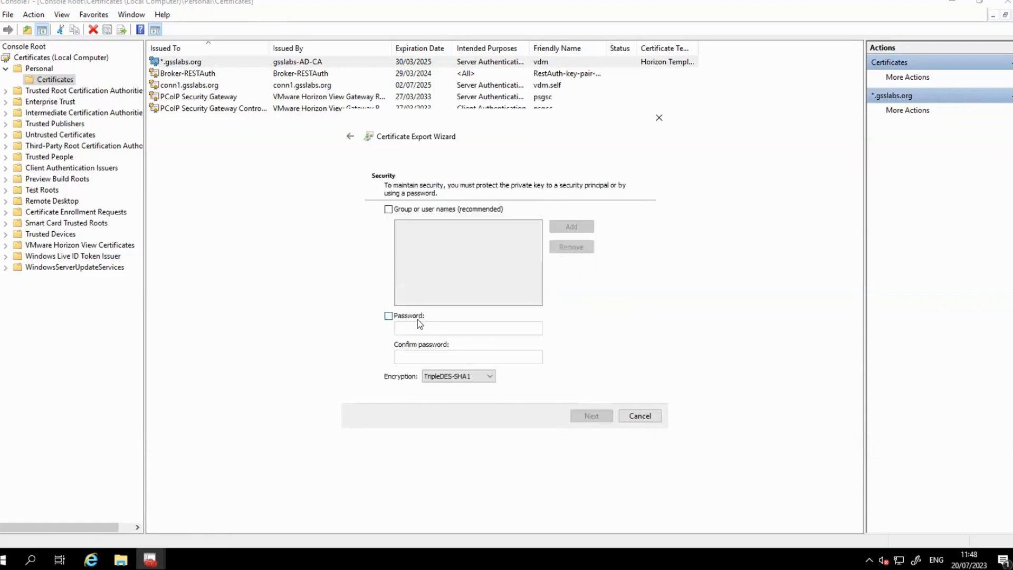
type("••")
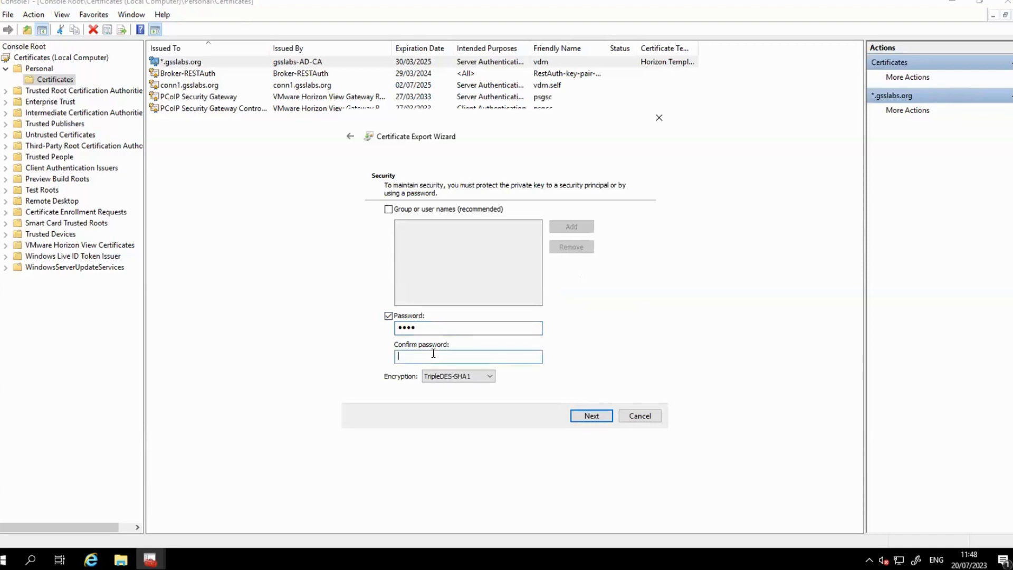
type("••••")
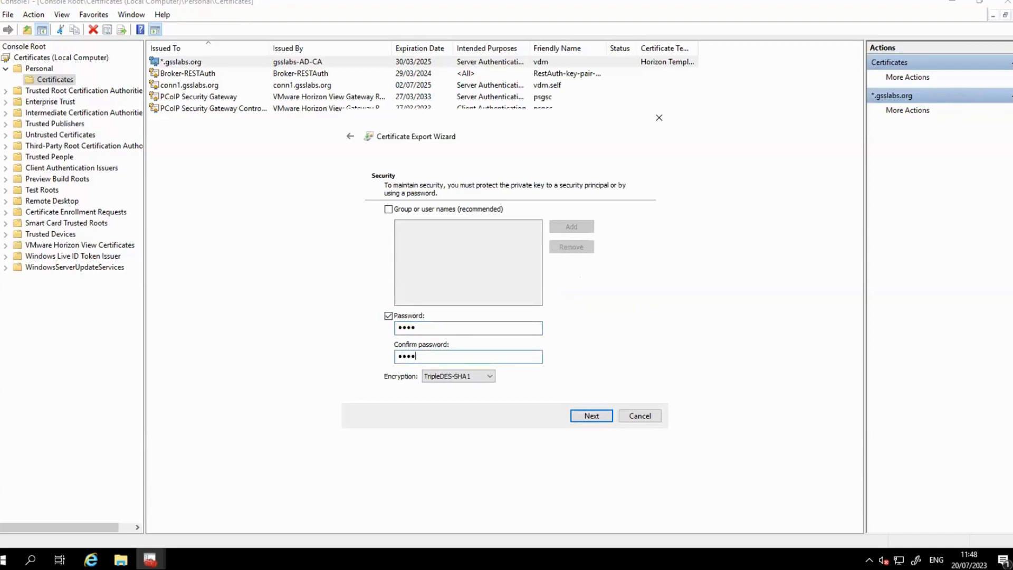
left_click(589, 415)
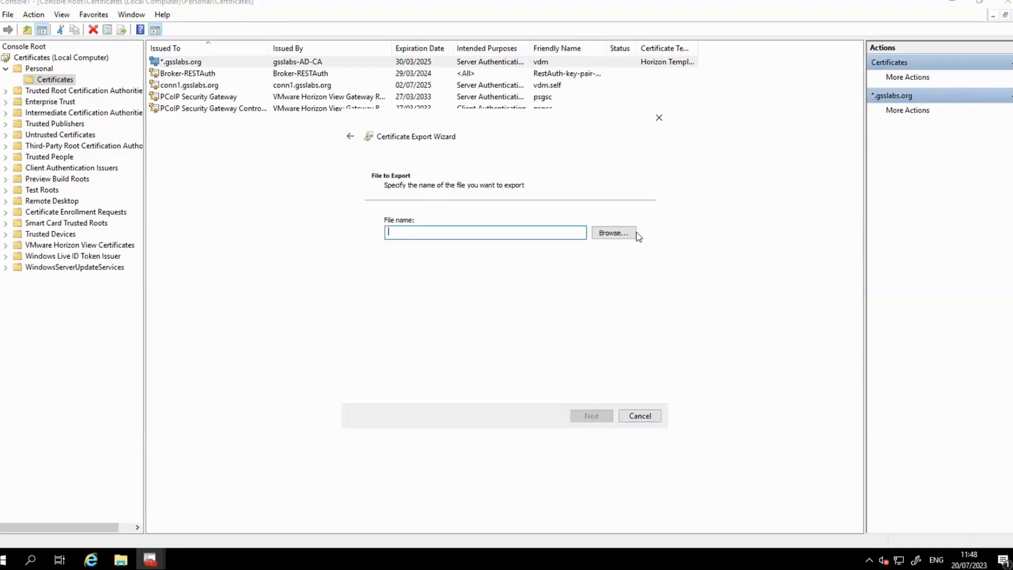
left_click(612, 233)
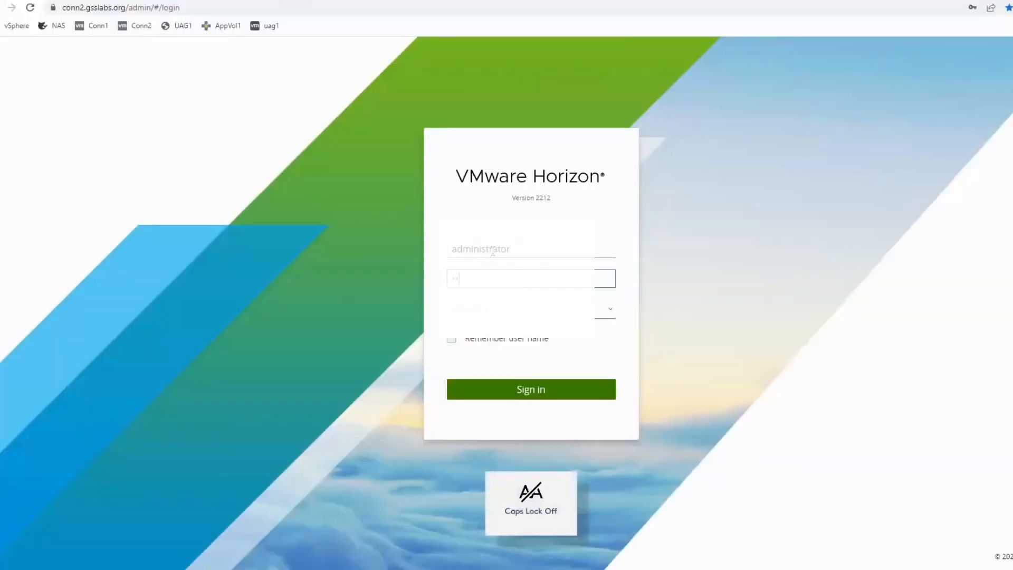
Enter the admin password and sign in to the Horizon Console dashboard.
left_click(529, 389)
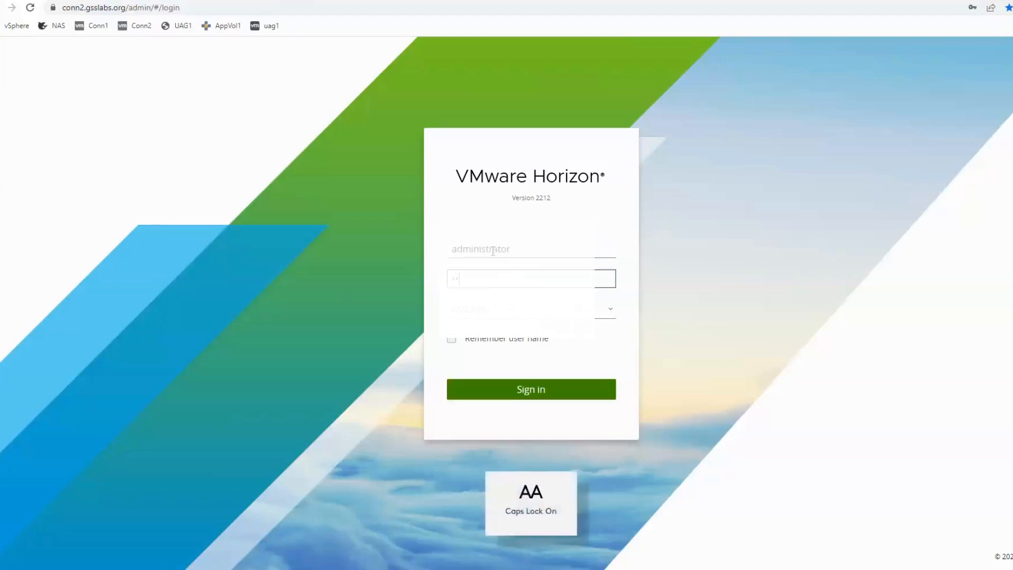
type("password")
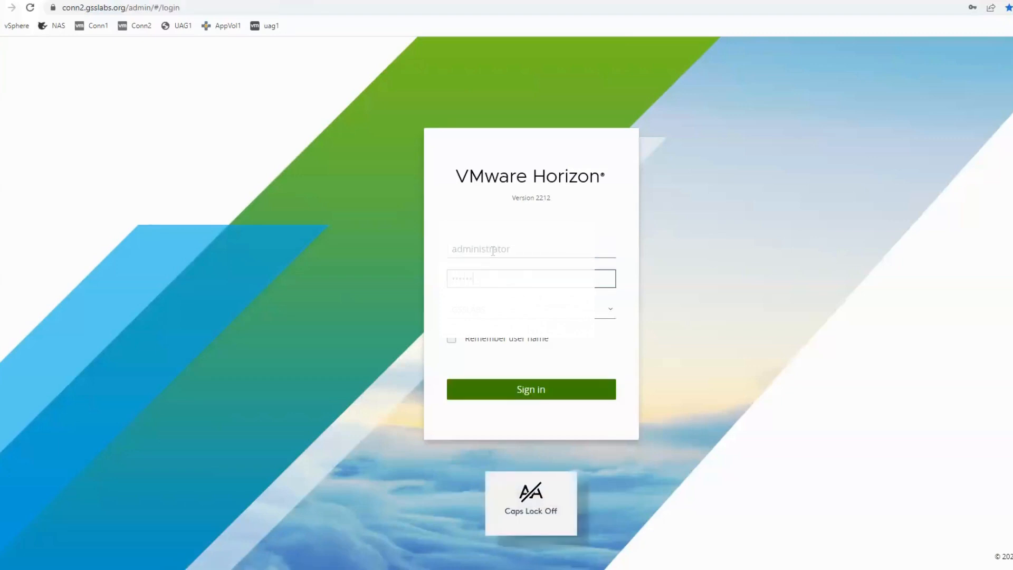
left_click(530, 388)
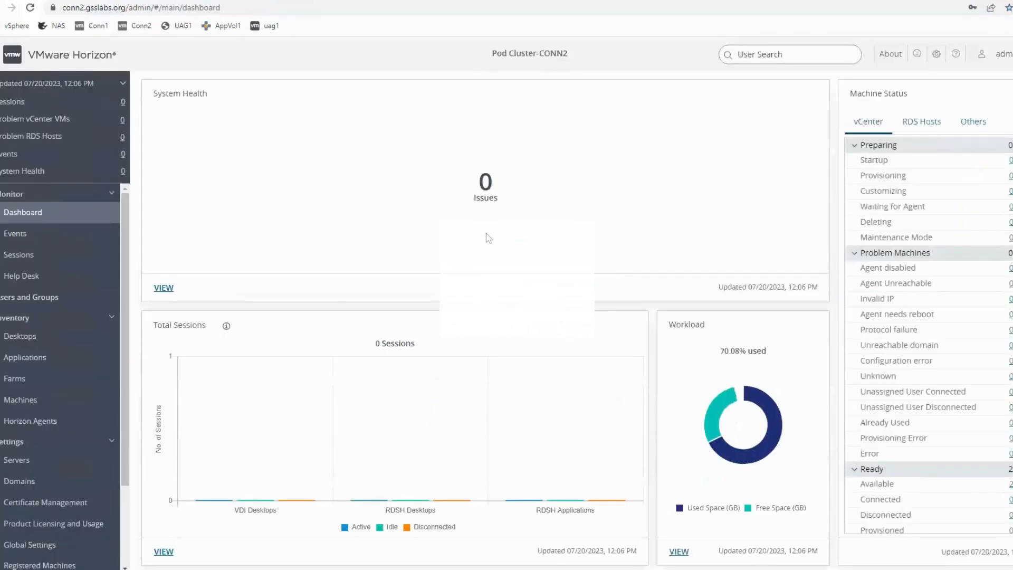